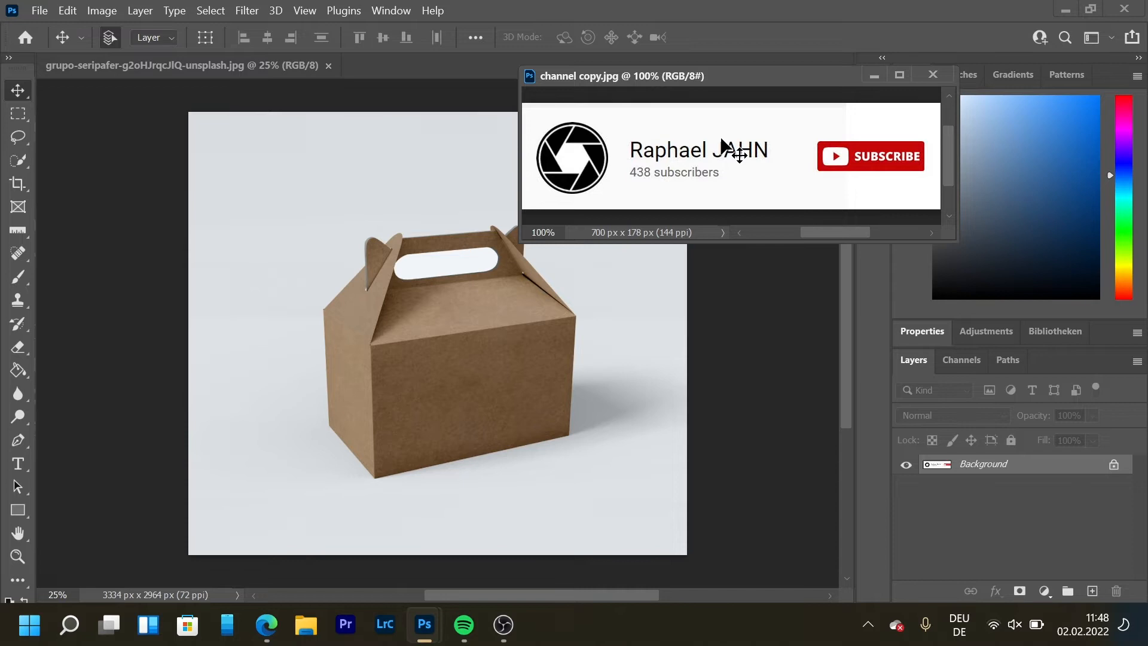
{"action": "mouse_move", "coordinate": [868, 99]}
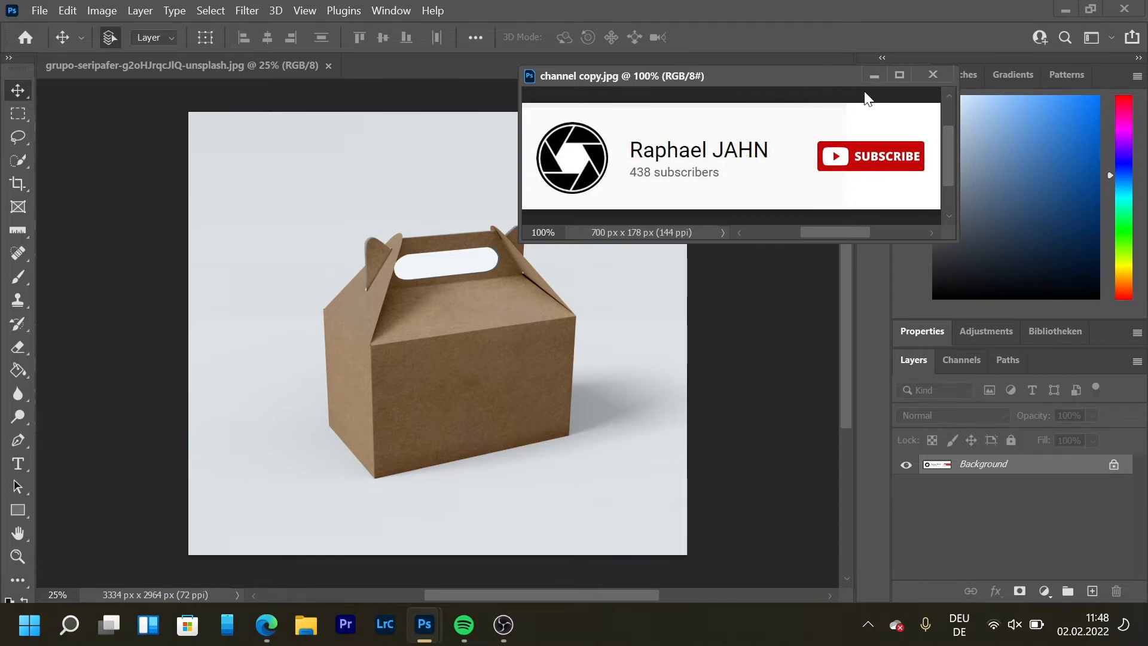
Close the banner file, then enlarge the pasted banner on the box front and commit.
{"action": "left_click", "coordinate": [933, 74]}
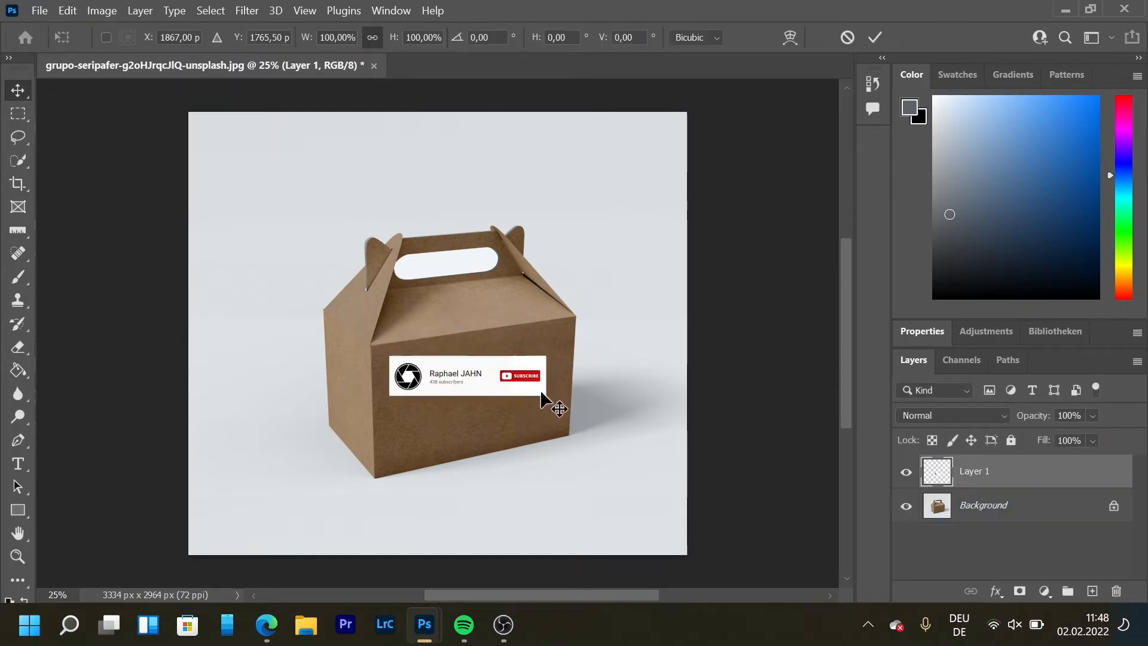
{"action": "left_click_drag", "start_coordinate": [558, 408], "coordinate": [579, 356]}
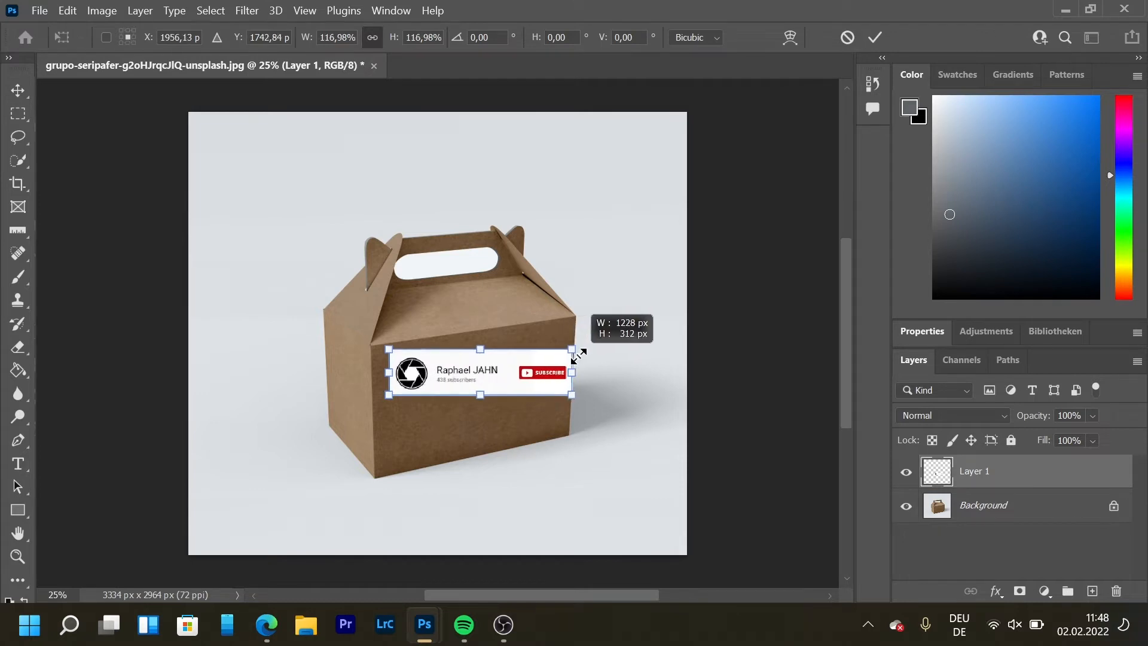
{"action": "left_click", "coordinate": [875, 37]}
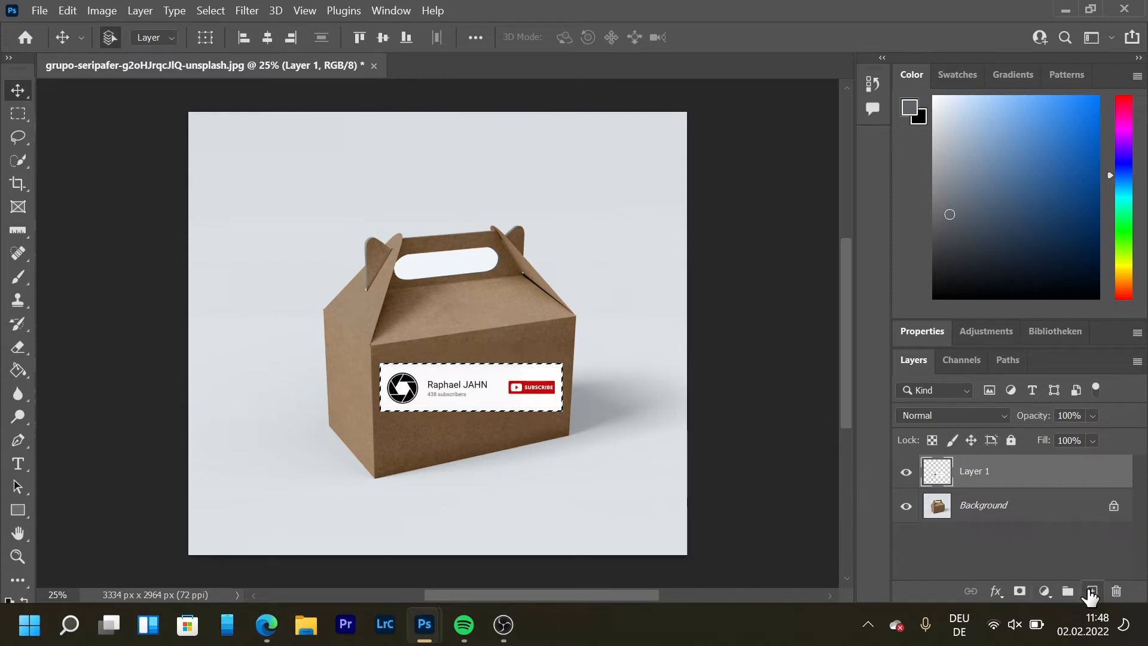
Add a new empty layer above Layer 1 and hide the flat banner layer.
{"action": "left_click", "coordinate": [1092, 591]}
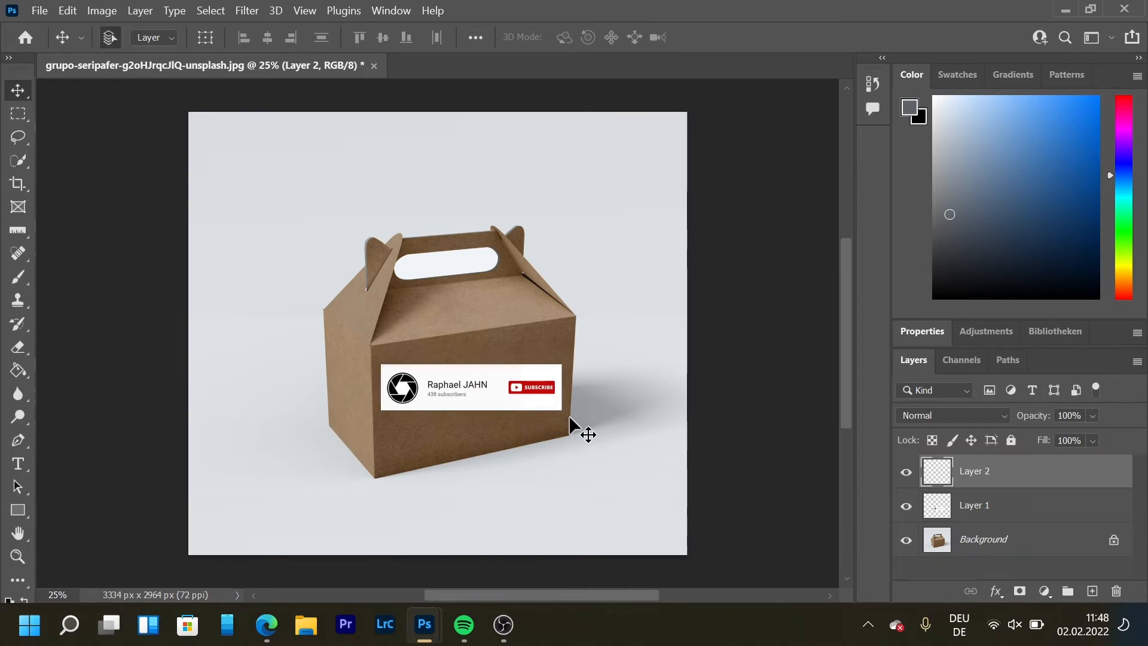
{"action": "left_click", "coordinate": [906, 505]}
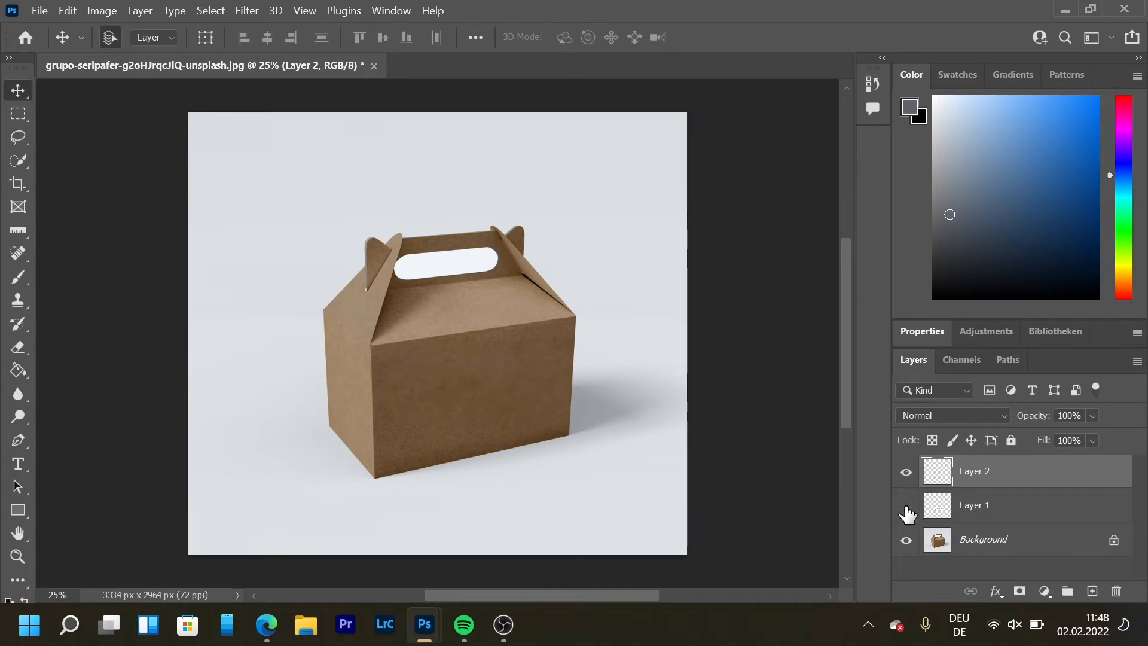
{"action": "left_click", "coordinate": [246, 10]}
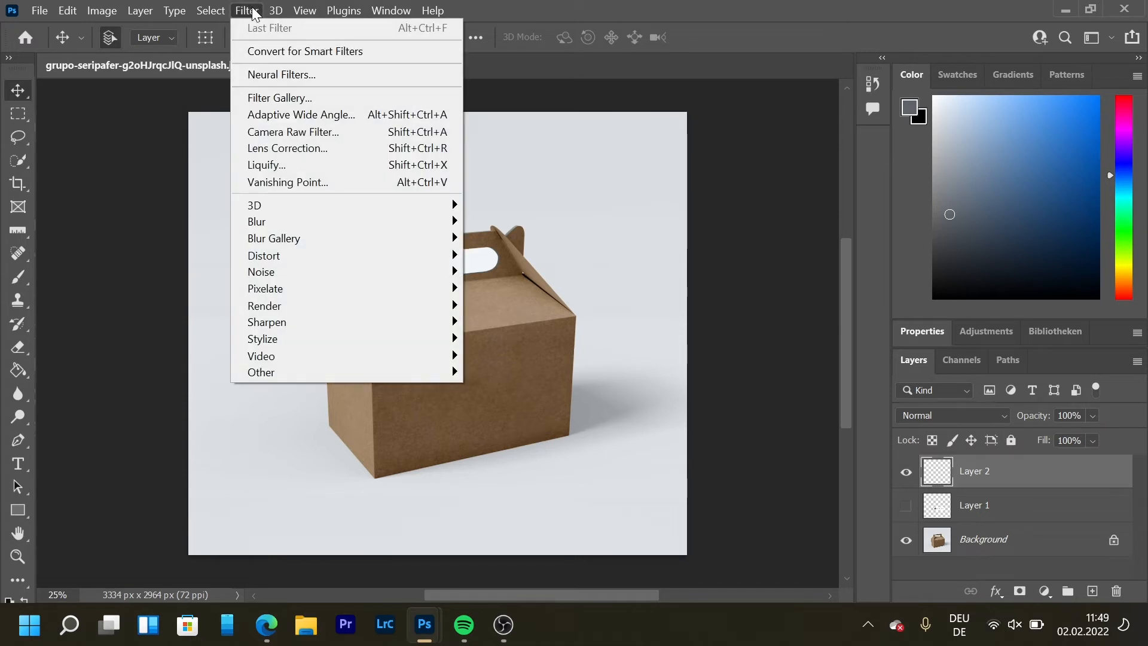
{"action": "mouse_move", "coordinate": [319, 176]}
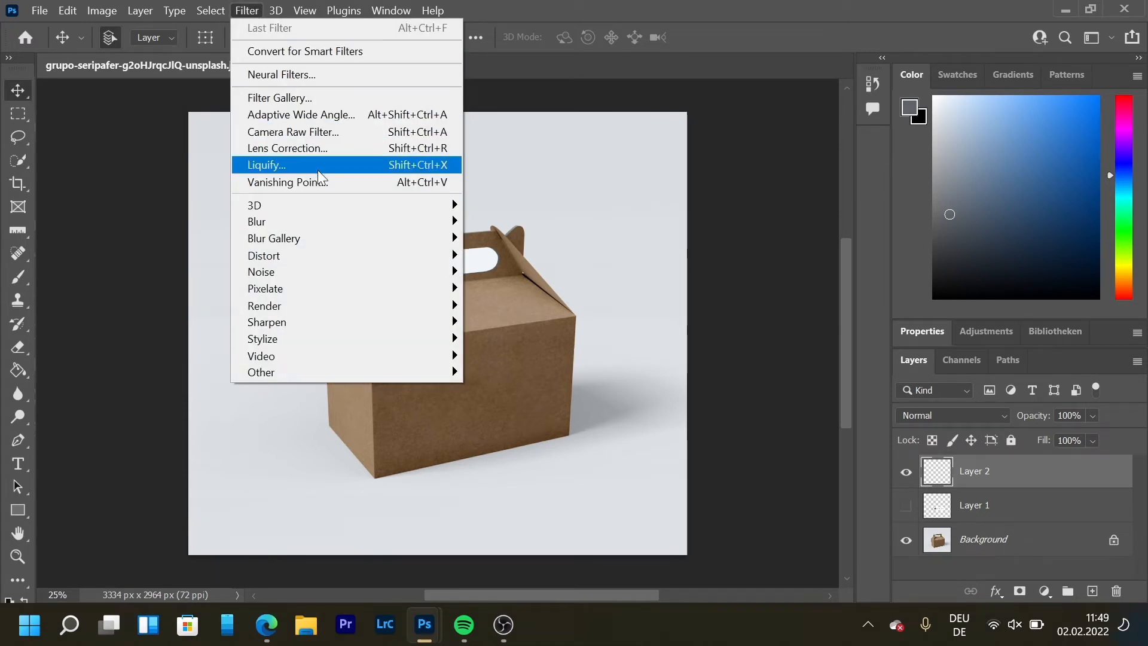
In Vanishing Point, draw the front face plane and begin a second plane on the top.
{"action": "left_click", "coordinate": [287, 182]}
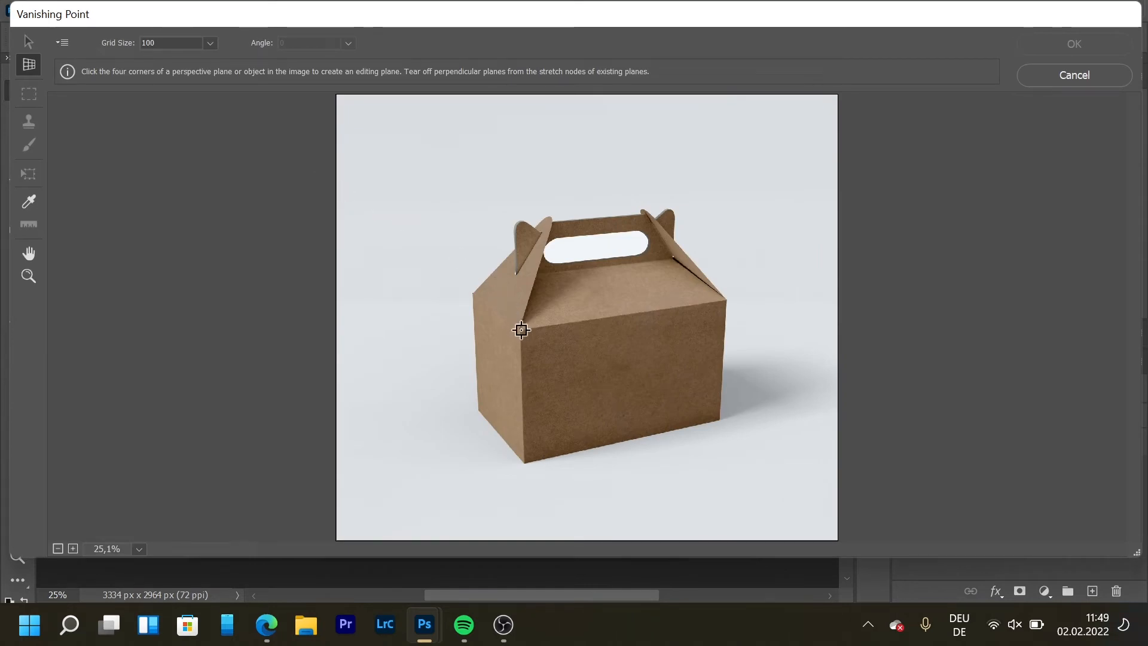
{"action": "left_click", "coordinate": [726, 301]}
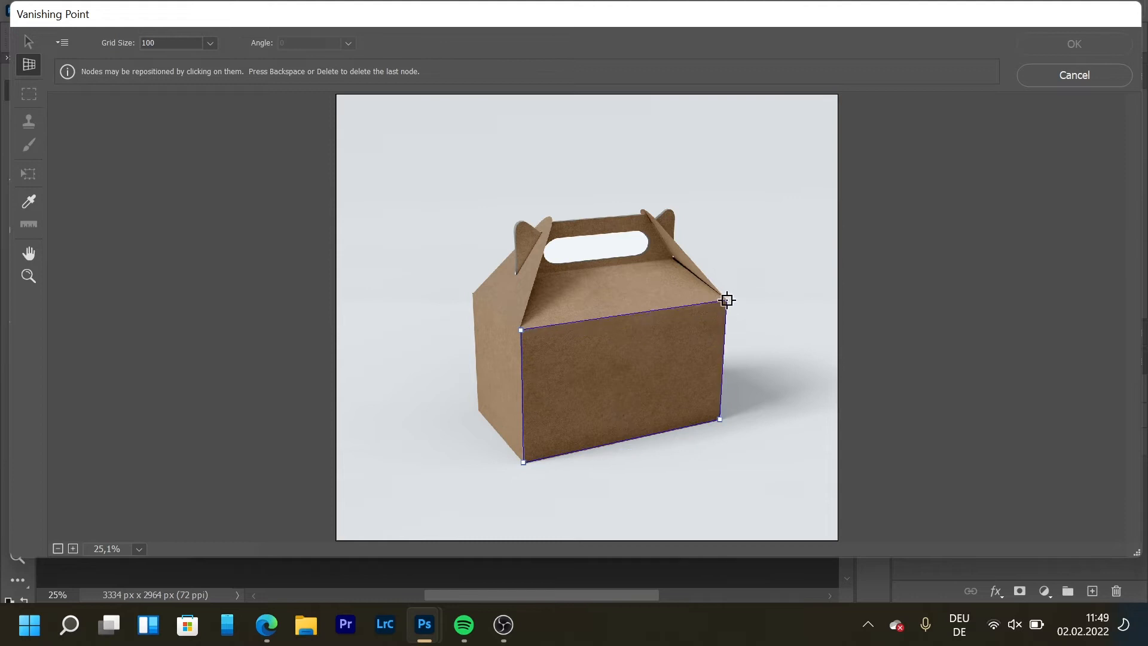
{"action": "left_click", "coordinate": [725, 300]}
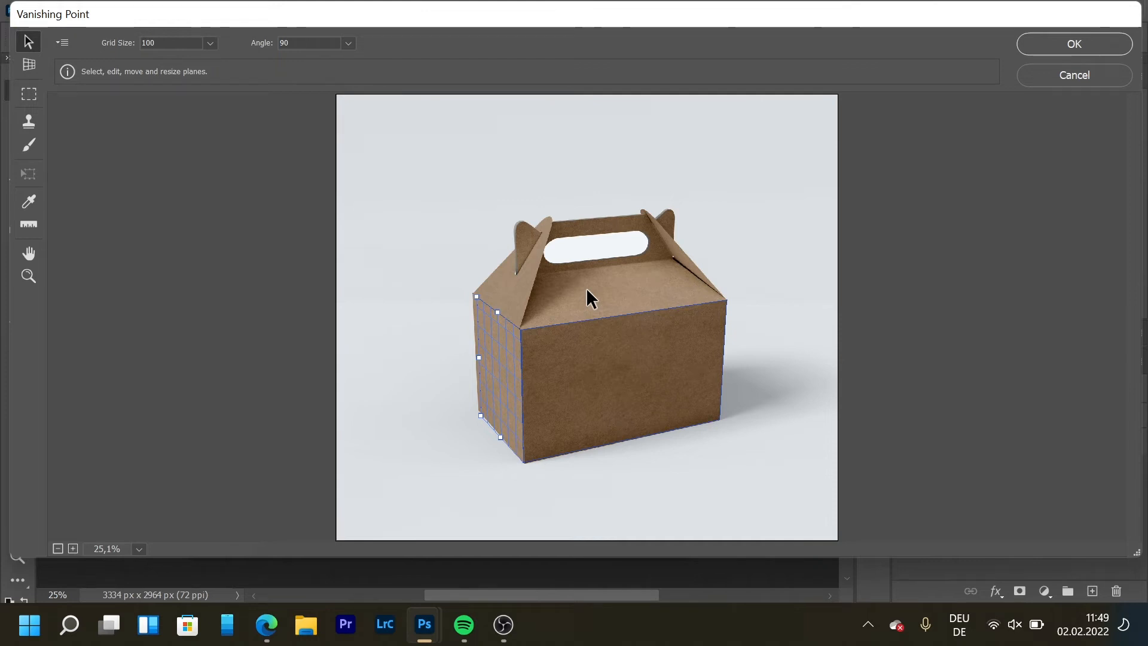
{"action": "mouse_move", "coordinate": [607, 274]}
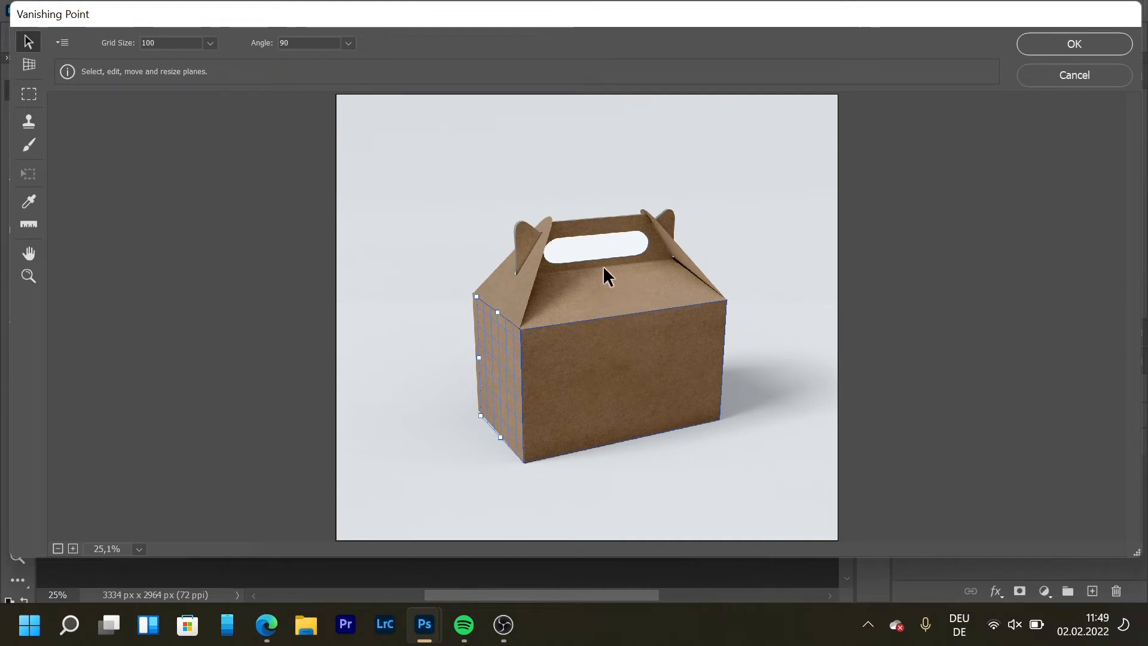
{"action": "mouse_move", "coordinate": [583, 279]}
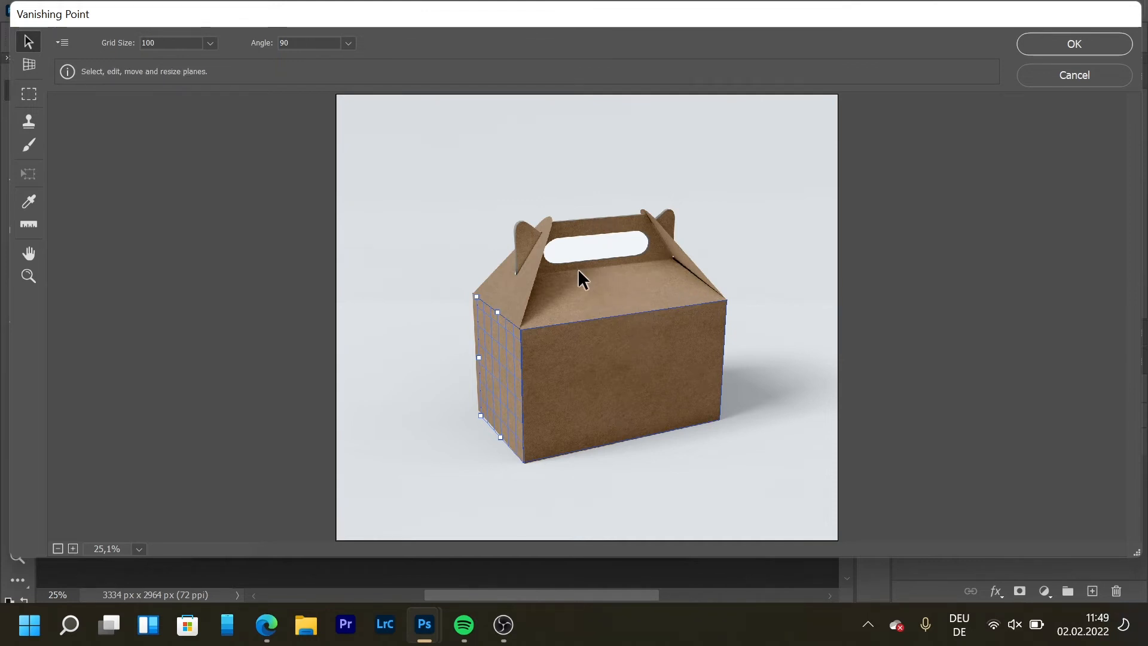
{"action": "left_click", "coordinate": [28, 65]}
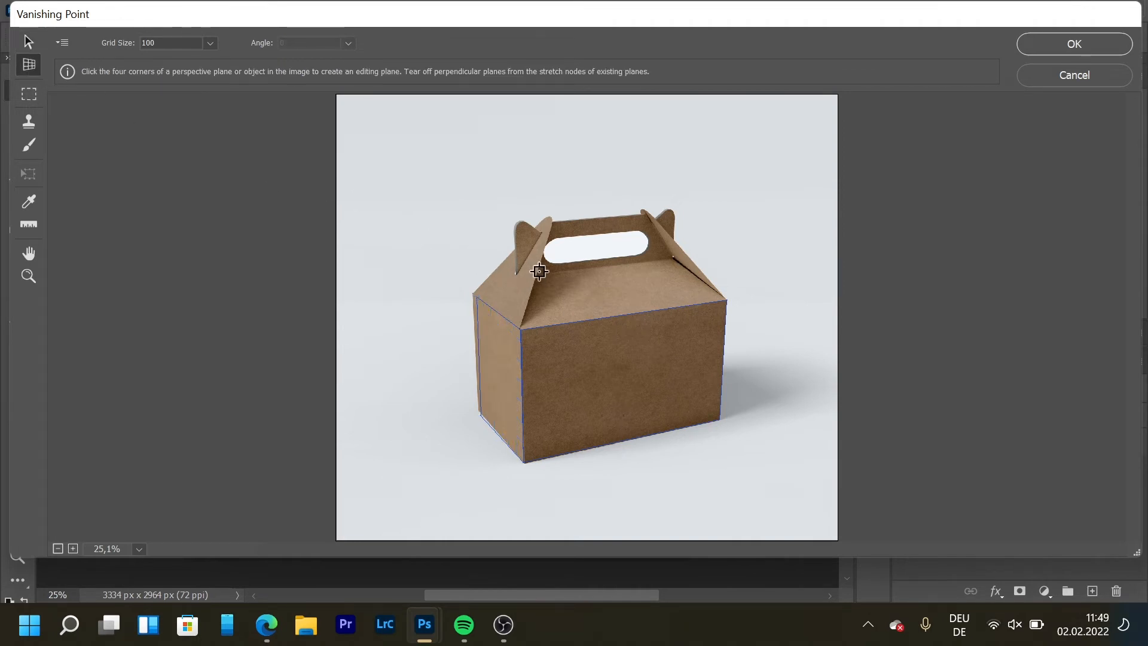
{"action": "left_click", "coordinate": [668, 258]}
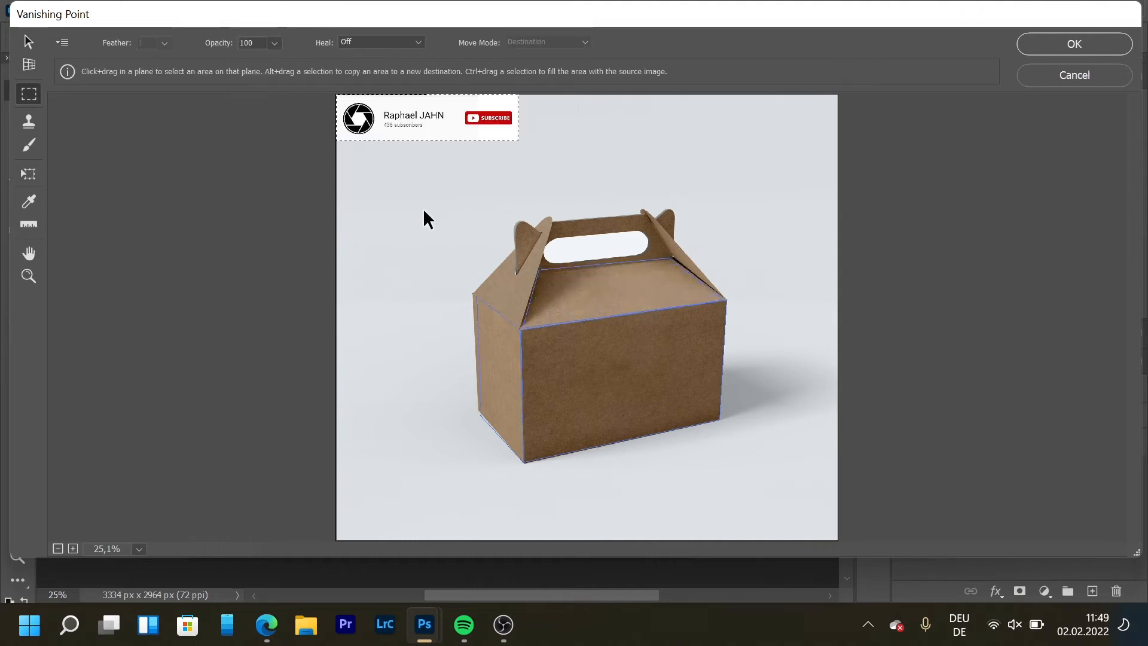
Position the pasted banner on the front plane and move a shrunken copy onto the side face.
{"action": "left_click_drag", "start_coordinate": [427, 117], "coordinate": [611, 355]}
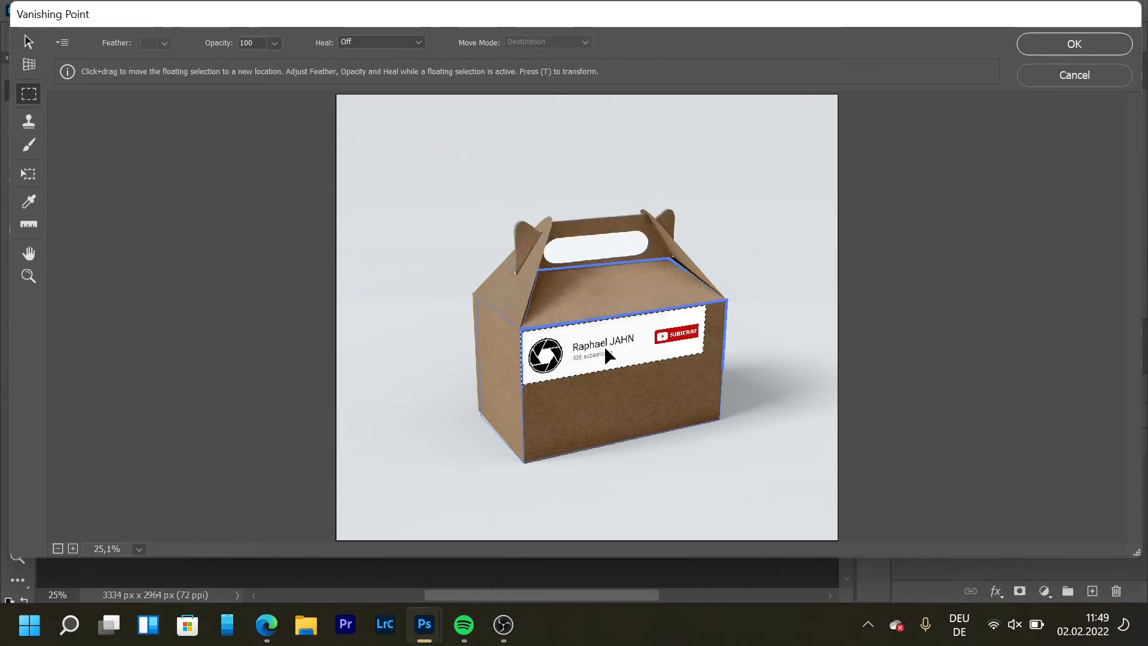
{"action": "left_click_drag", "start_coordinate": [607, 355], "coordinate": [623, 375]}
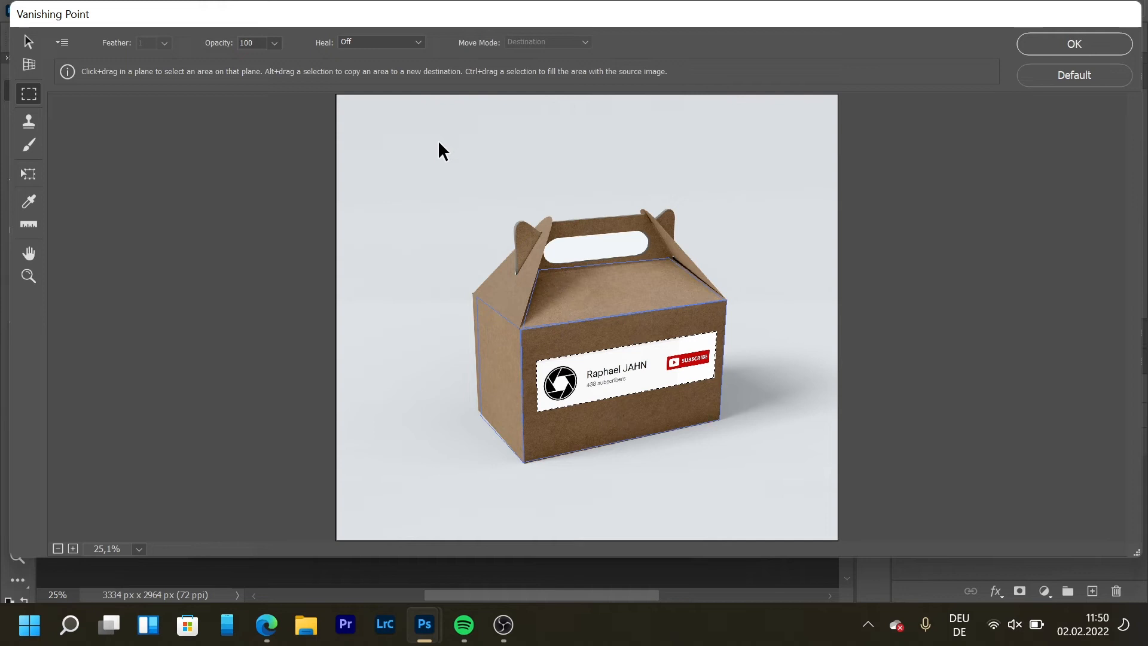
{"action": "left_click_drag", "start_coordinate": [622, 381], "coordinate": [506, 373]}
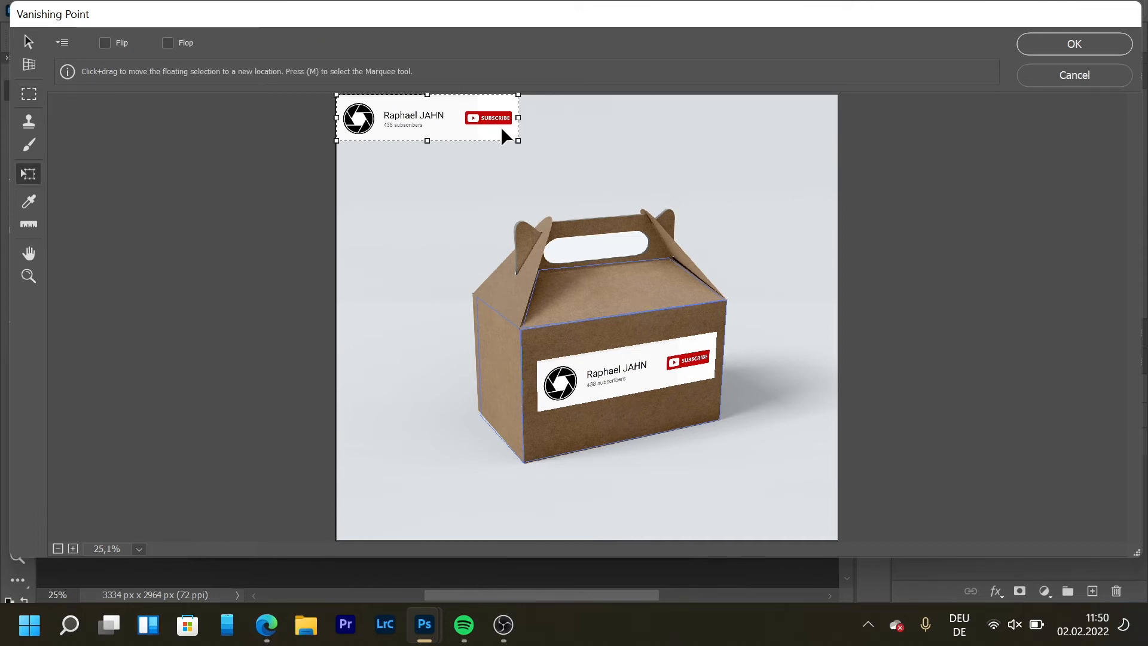
{"action": "mouse_move", "coordinate": [518, 140]}
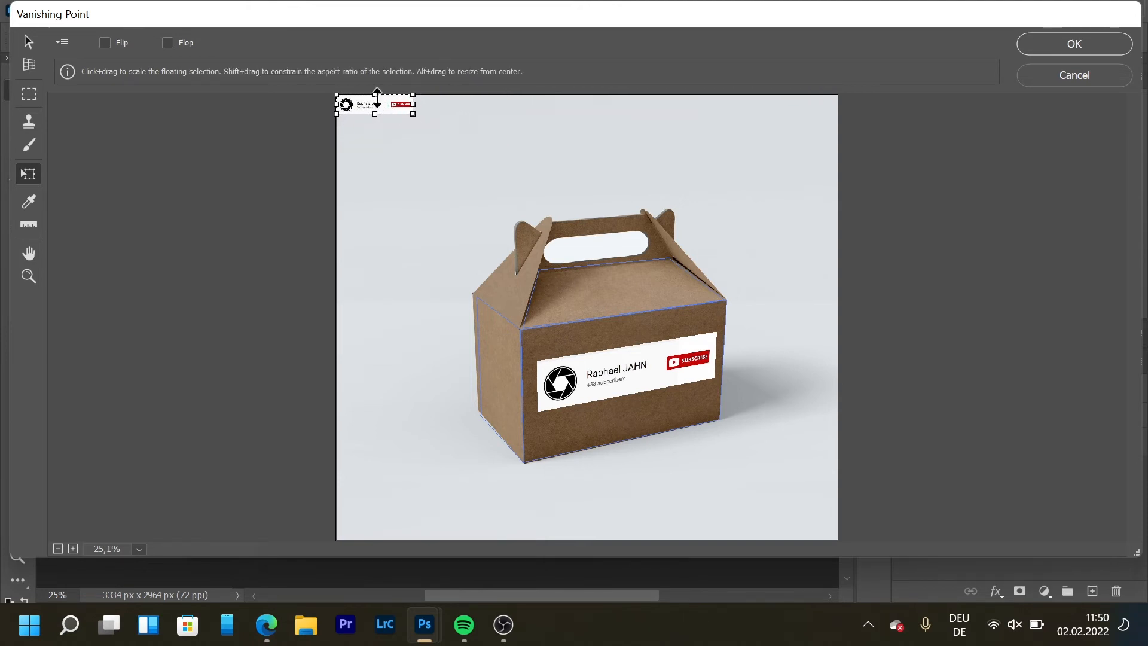
{"action": "left_click_drag", "start_coordinate": [375, 104], "coordinate": [489, 335]}
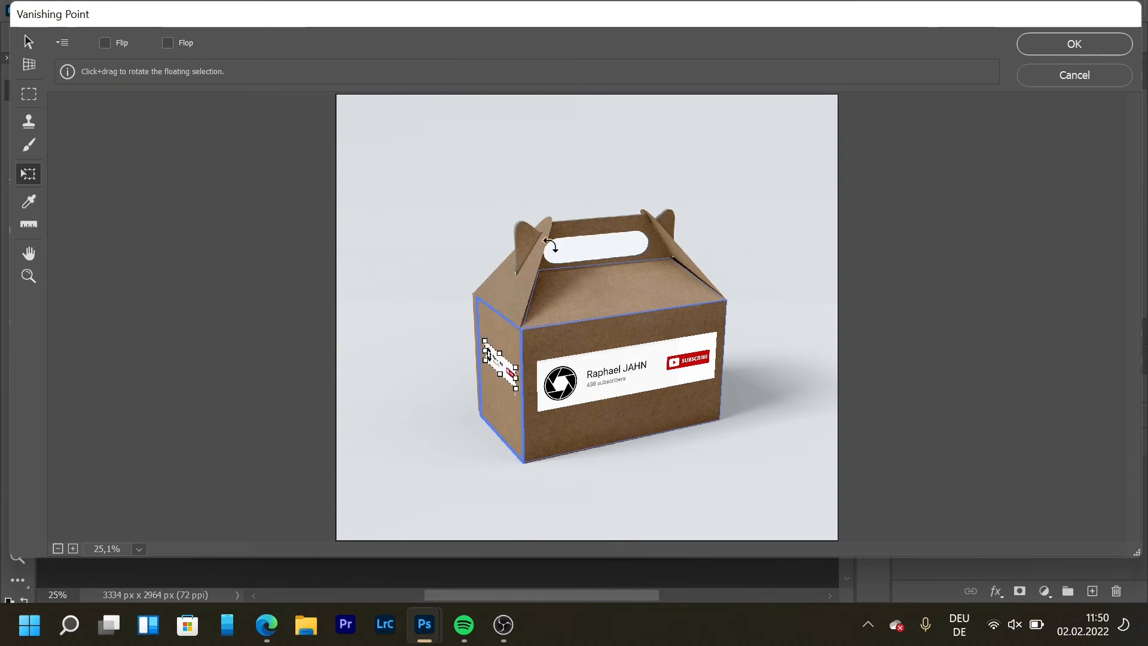
Rotate and shrink a second banner copy, then move it onto the top face.
{"action": "left_click_drag", "start_coordinate": [505, 366], "coordinate": [428, 117]}
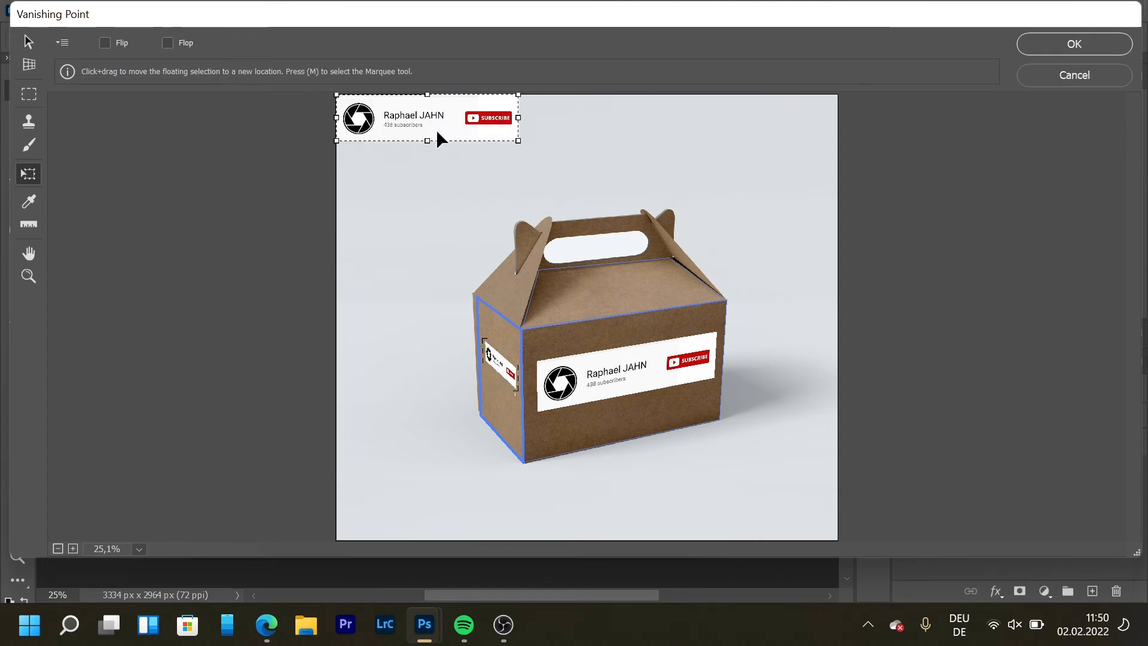
{"action": "left_click_drag", "start_coordinate": [516, 137], "coordinate": [502, 131]}
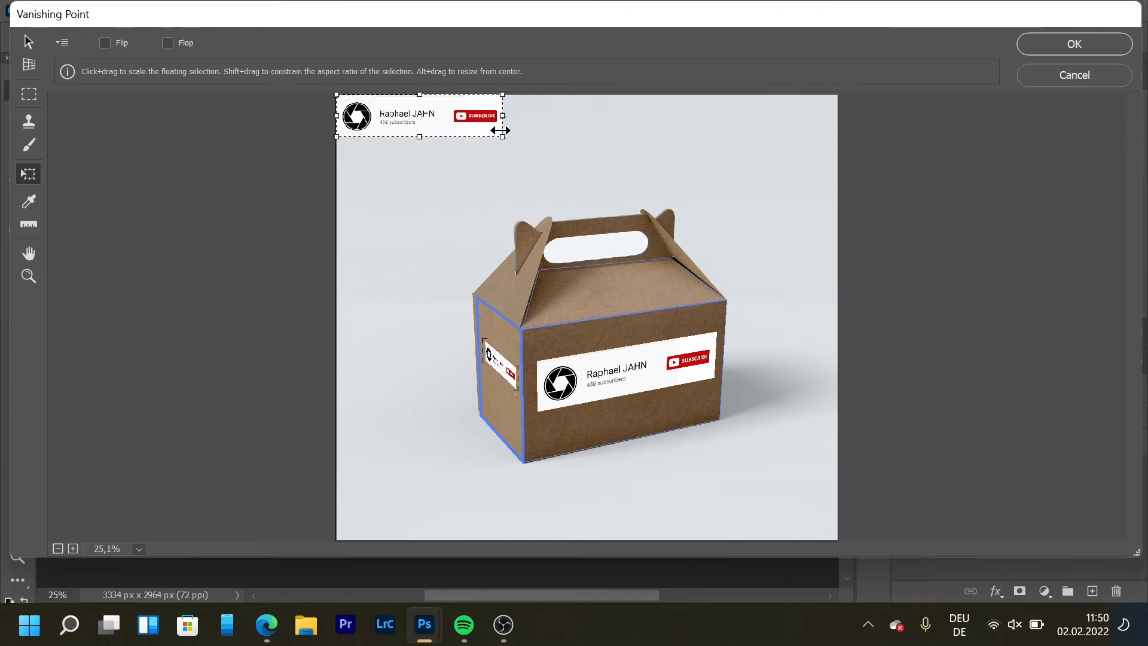
{"action": "left_click_drag", "start_coordinate": [503, 140], "coordinate": [431, 117]}
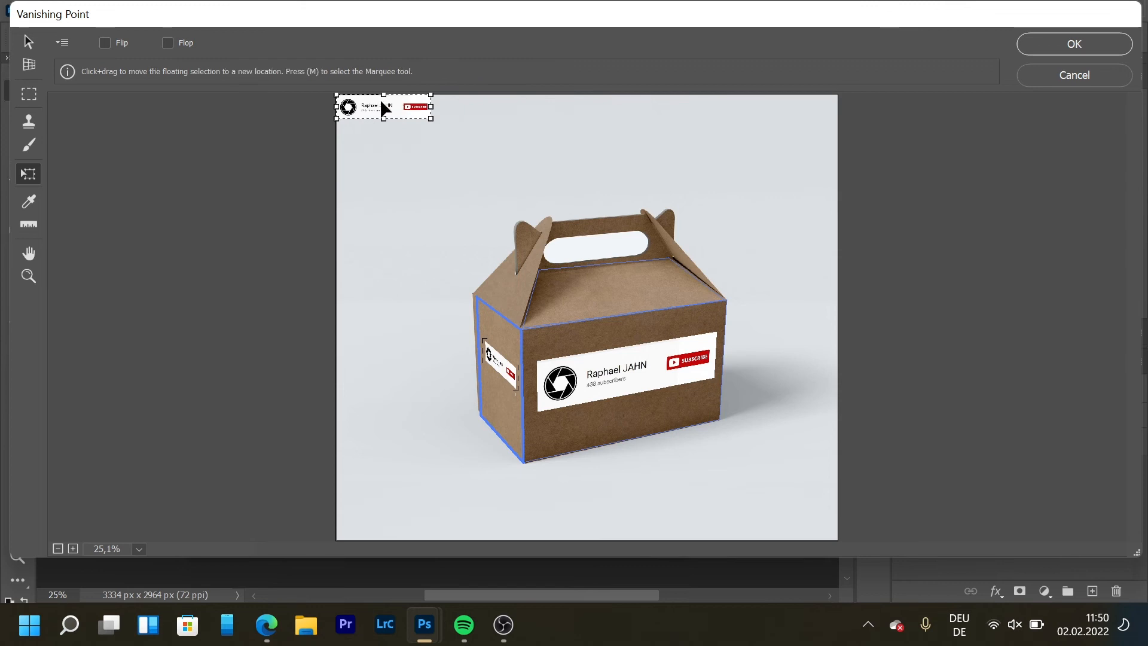
{"action": "left_click_drag", "start_coordinate": [382, 108], "coordinate": [622, 290]}
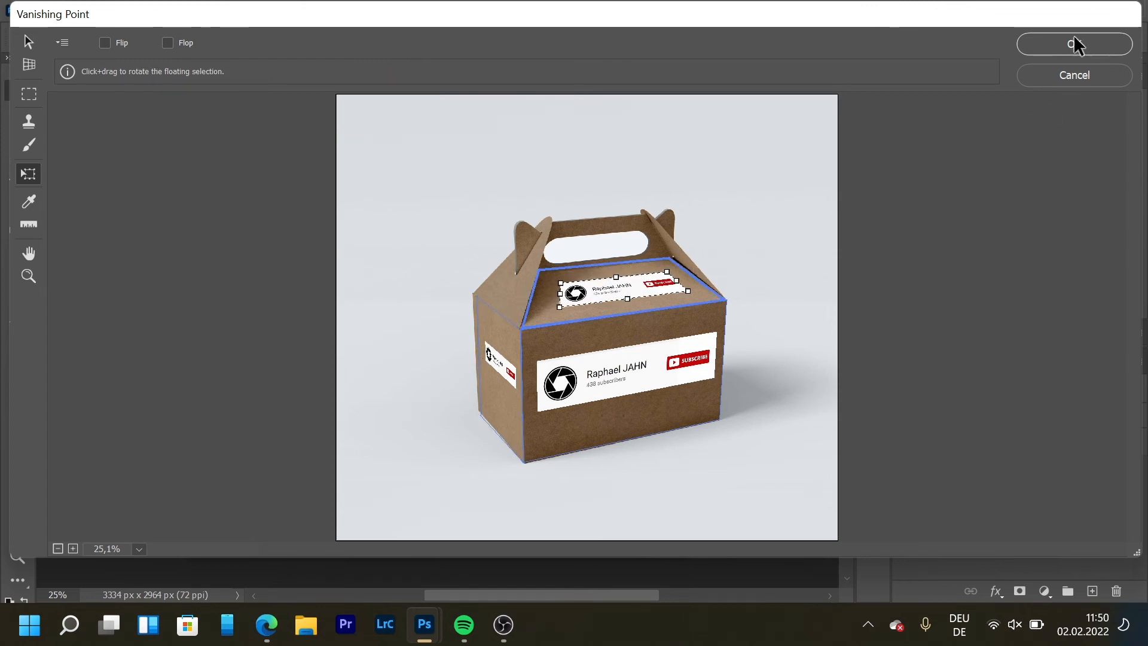
Commit the Vanishing Point banners and set Layer 2's blend mode to Multiply.
{"action": "left_click", "coordinate": [1074, 44]}
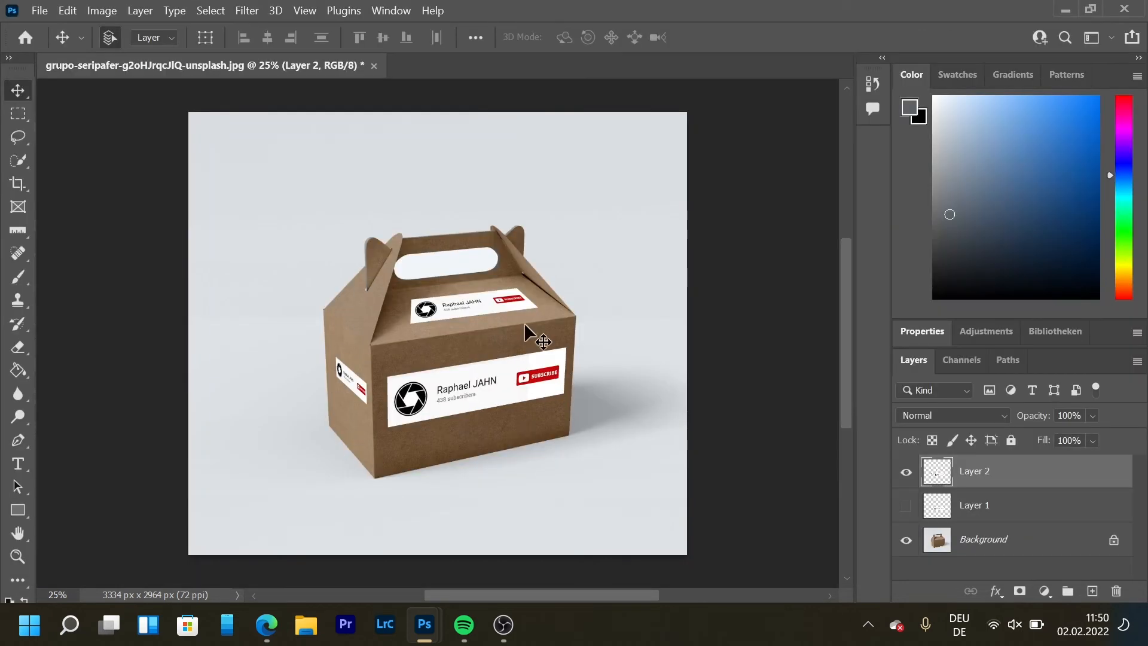
{"action": "mouse_move", "coordinate": [675, 458]}
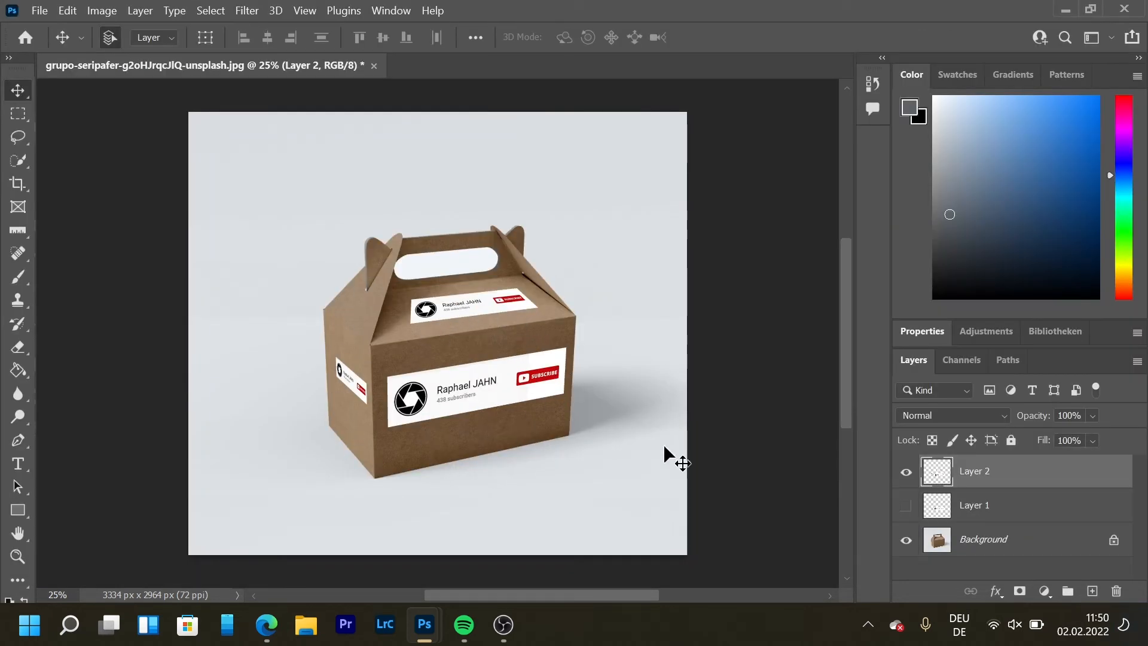
{"action": "left_click", "coordinate": [951, 414]}
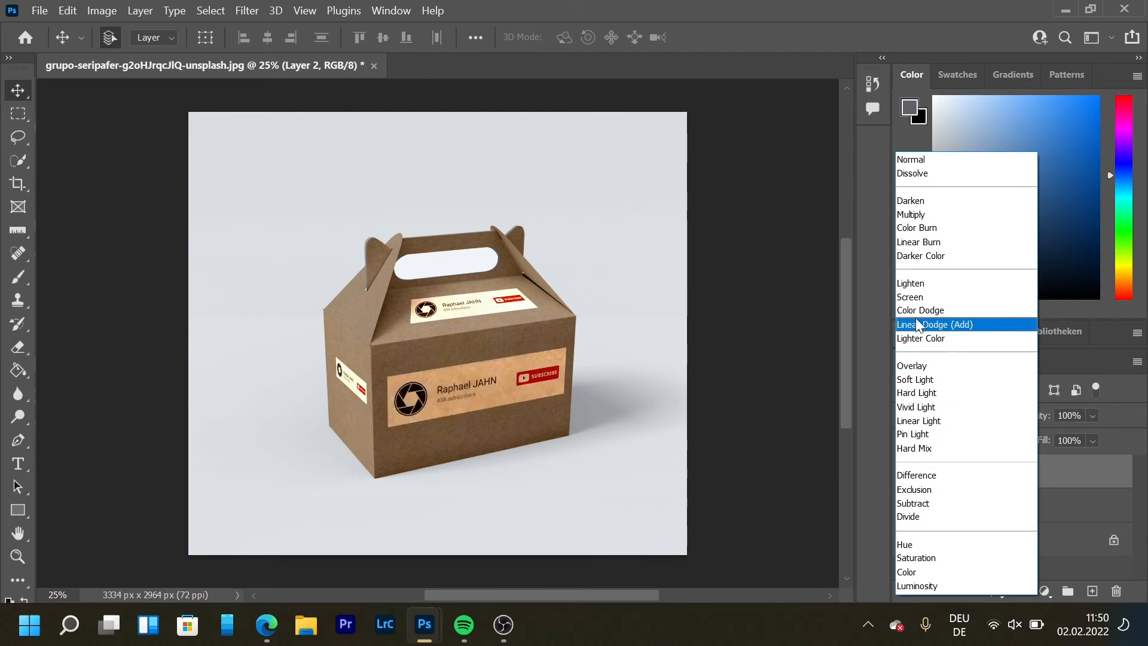
{"action": "left_click", "coordinate": [912, 214]}
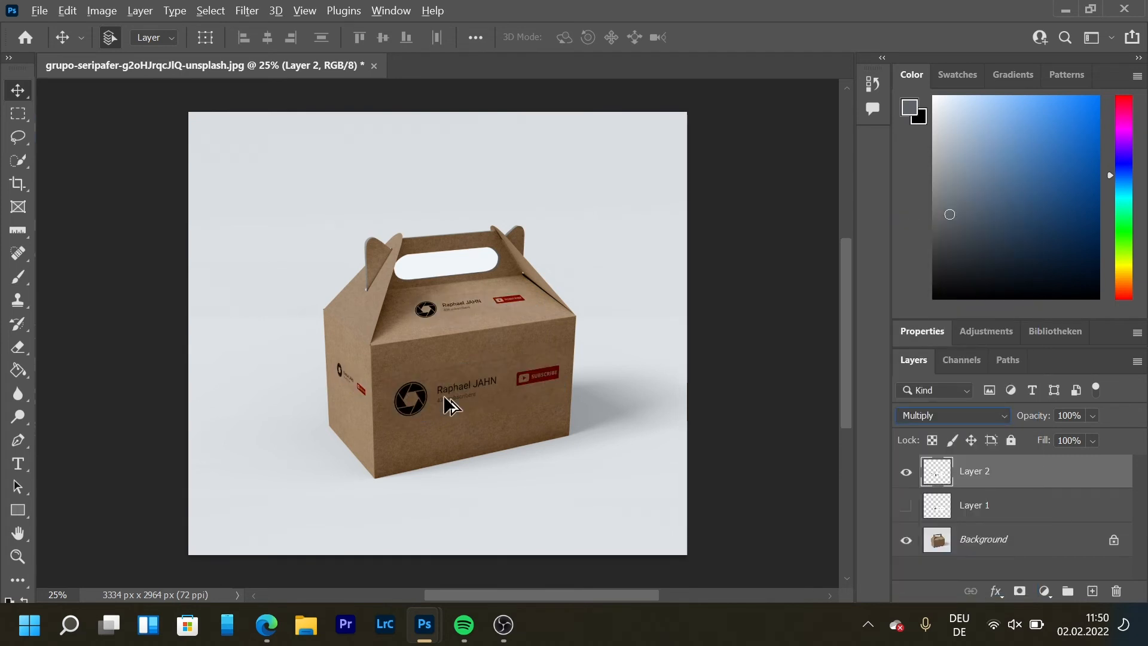
{"action": "mouse_move", "coordinate": [546, 360]}
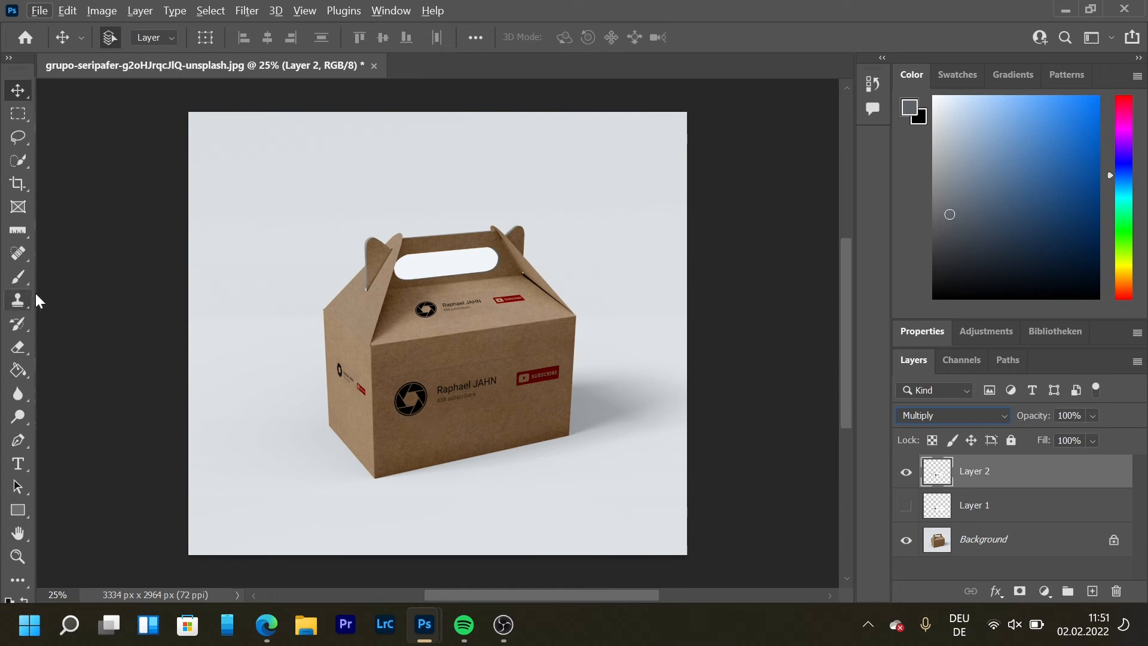
Select the Brush tool and add a layer mask to the banner layer.
{"action": "left_click", "coordinate": [17, 277]}
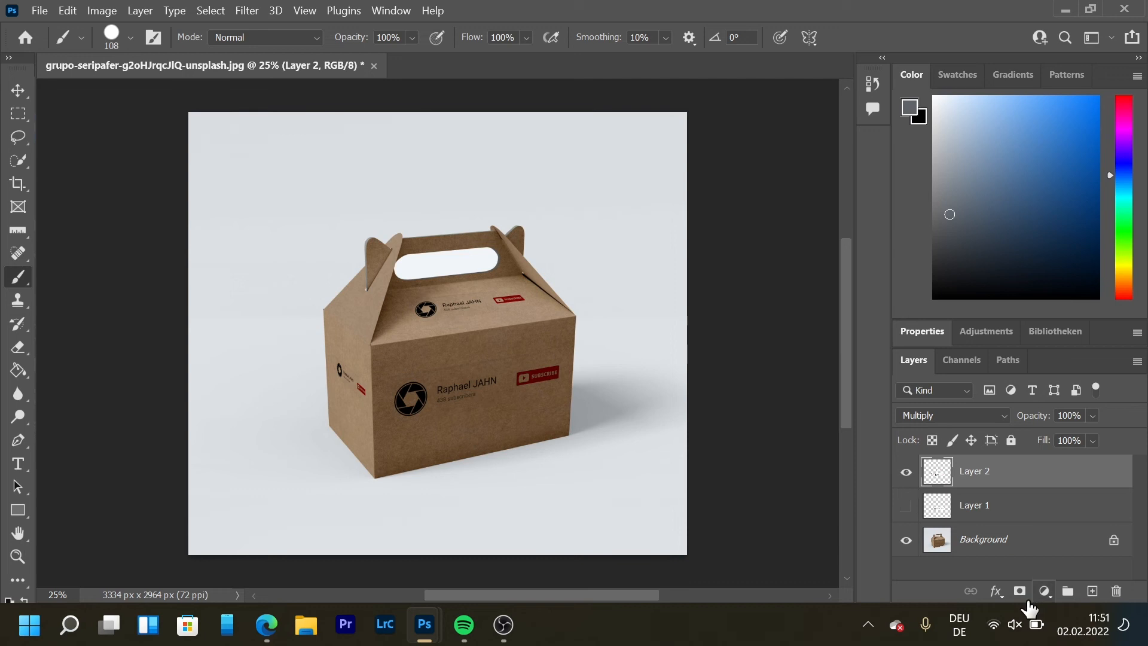
{"action": "left_click", "coordinate": [1020, 591]}
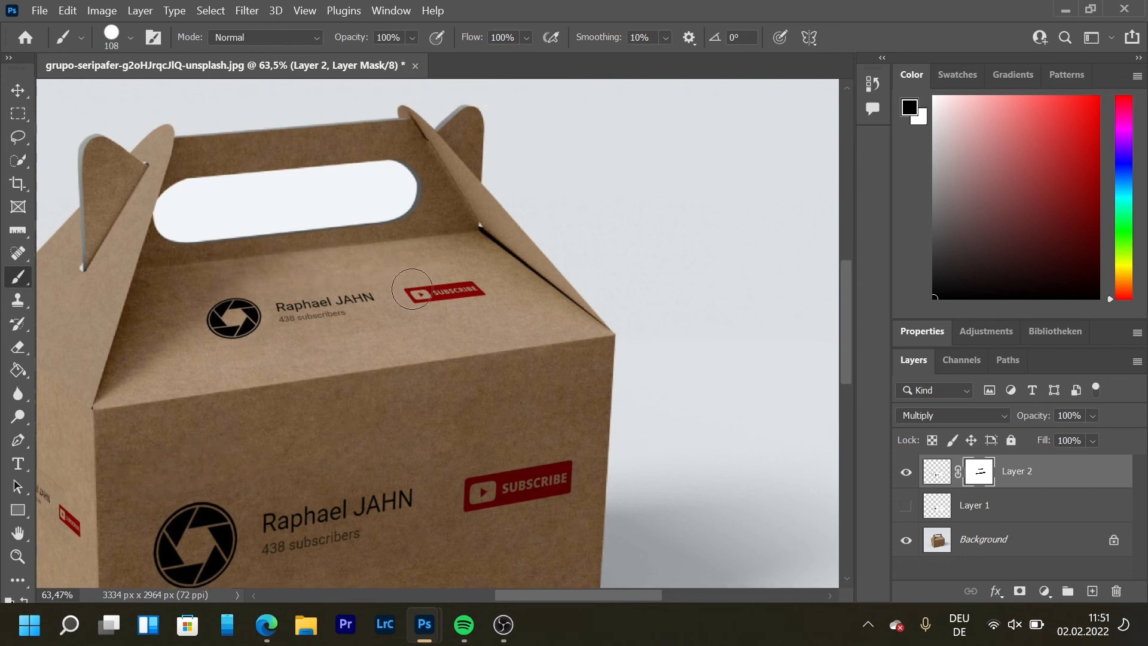
{"action": "scroll", "scroll_direction": "down", "scroll_amount": 3}
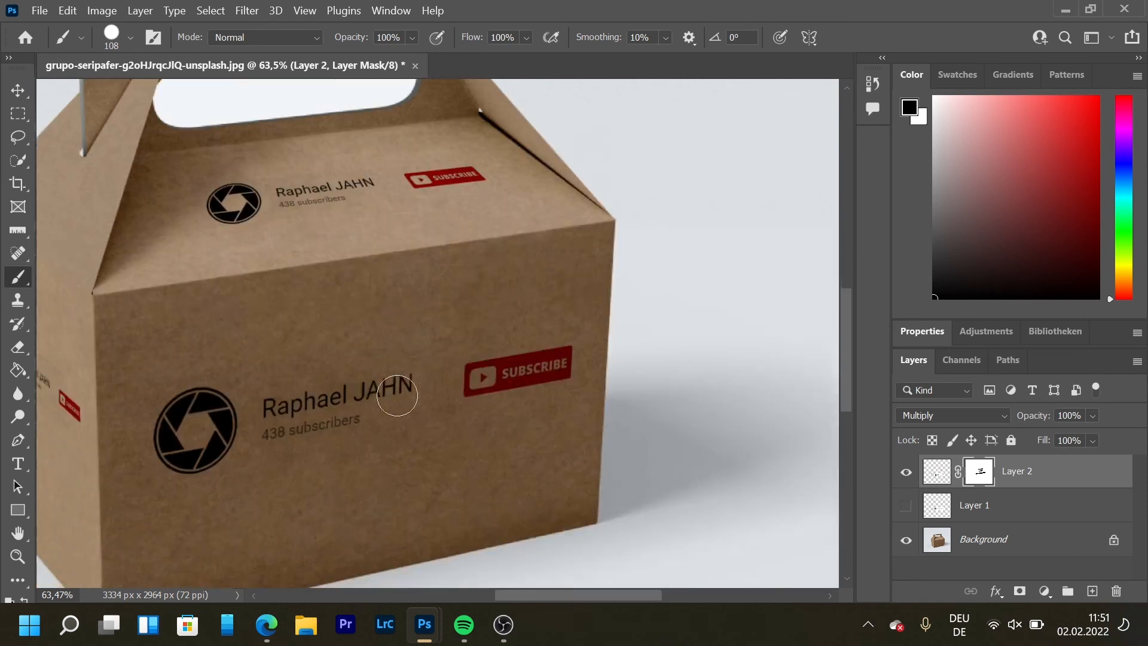